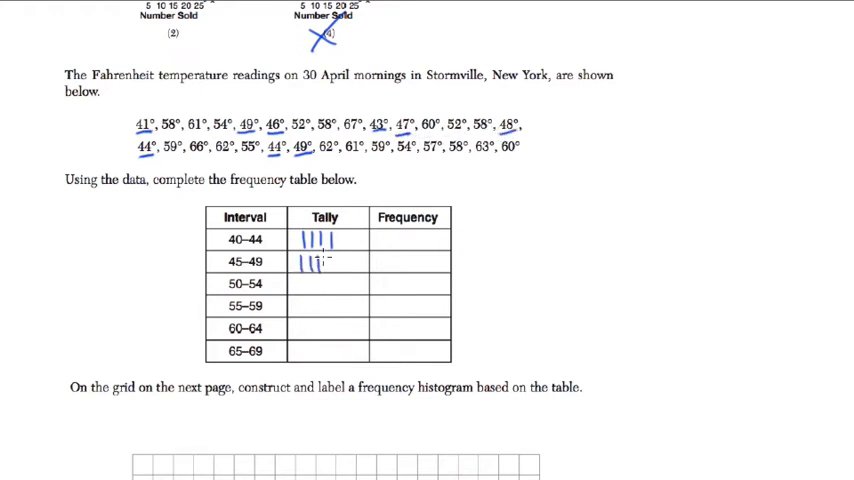
Tally the 45–49 readings and underline the final 60° reading as counted
click(315, 263)
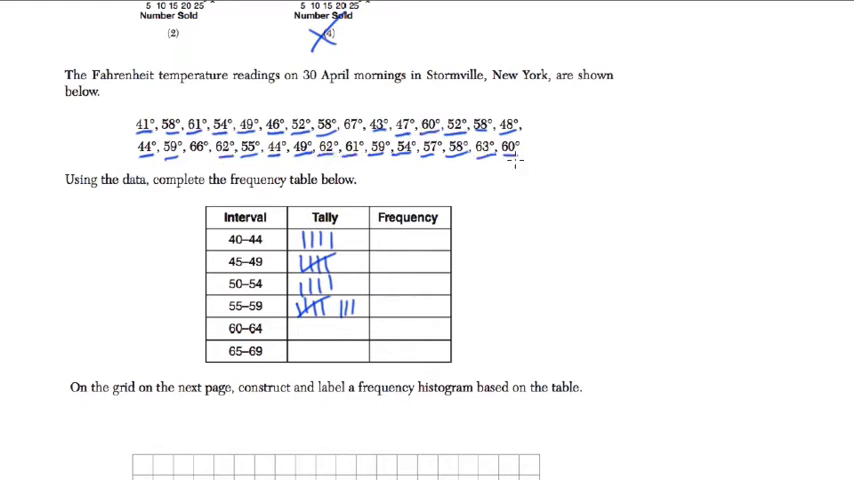
click(320, 328)
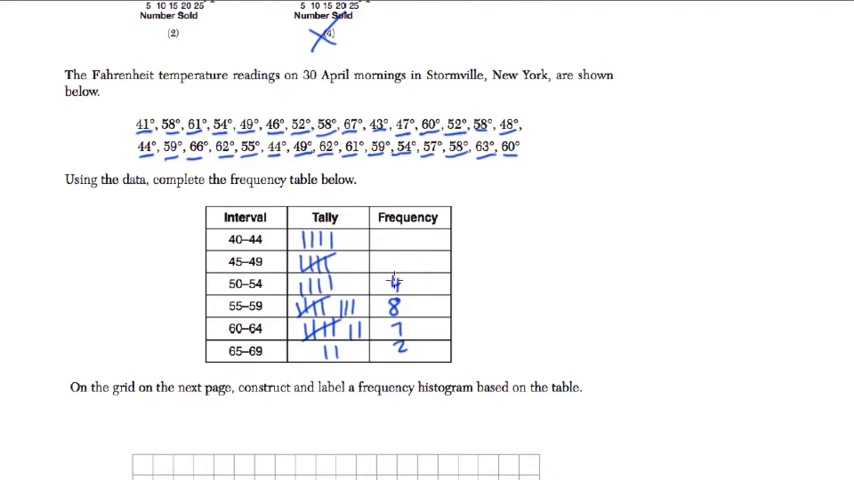
Write the frequency 4 in the Frequency column
text(4)
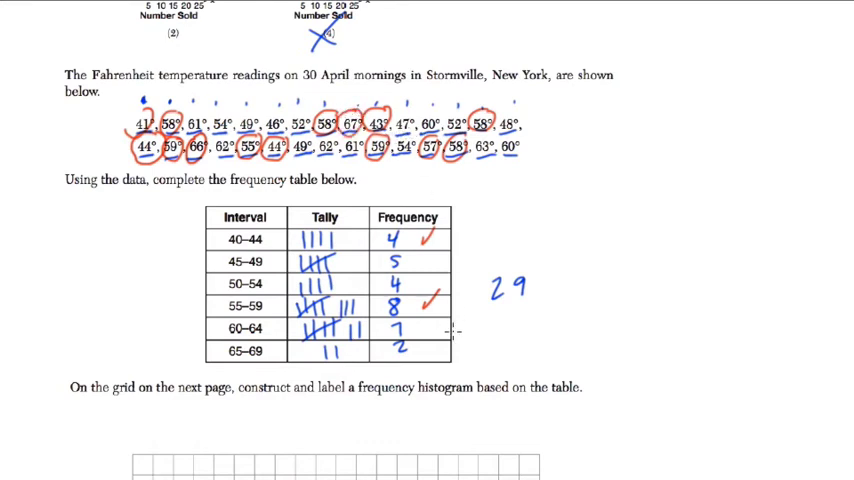
Tick the 60–64 and 50–54 frequencies in red as verified
click(437, 345)
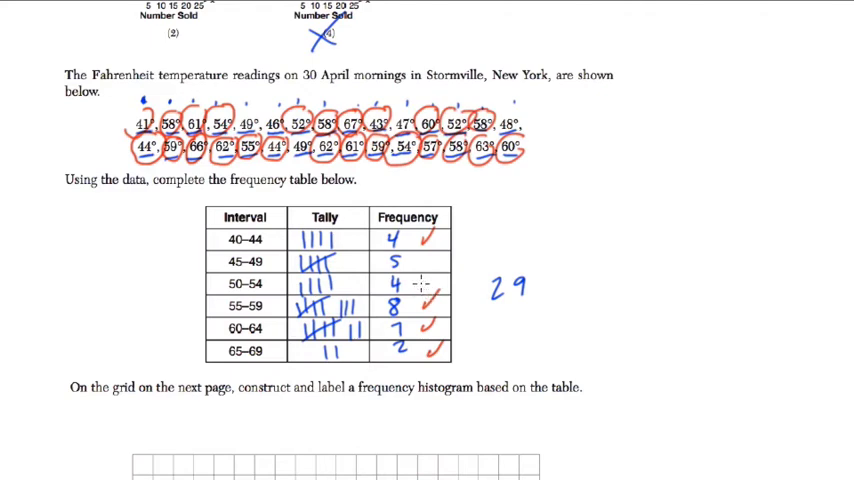
click(425, 283)
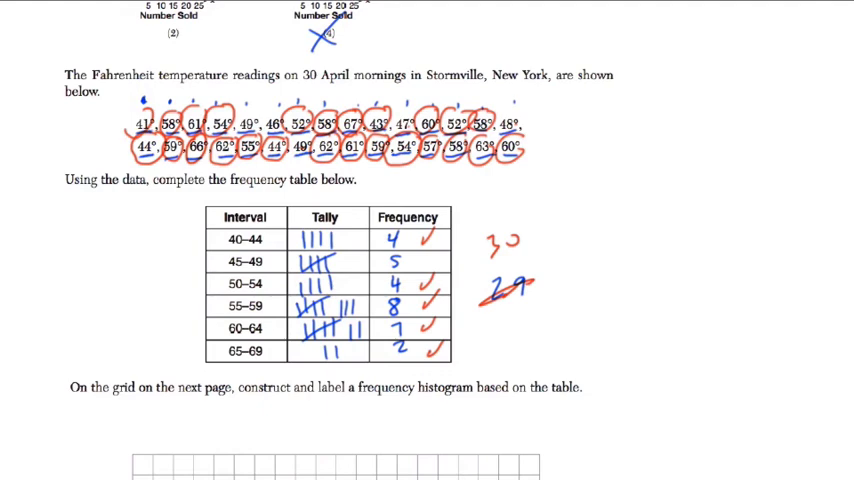
Scroll down past the table toward the histogram grid
scroll(down, 3)
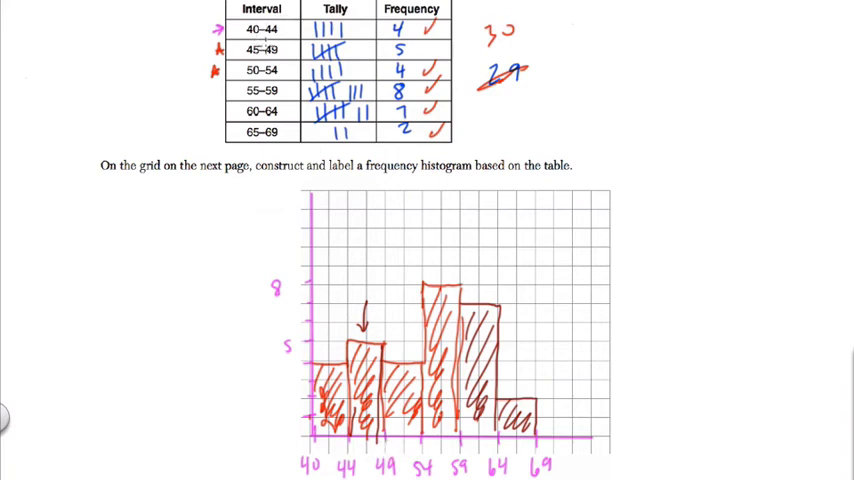
mouse_move(380, 300)
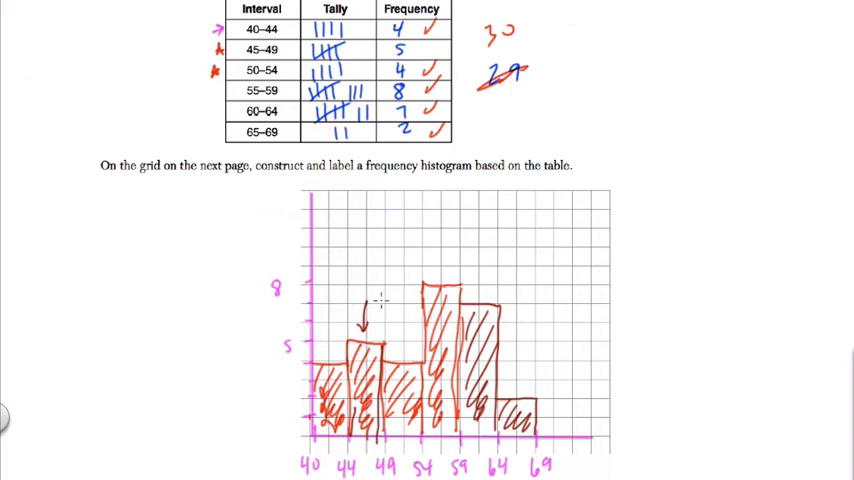